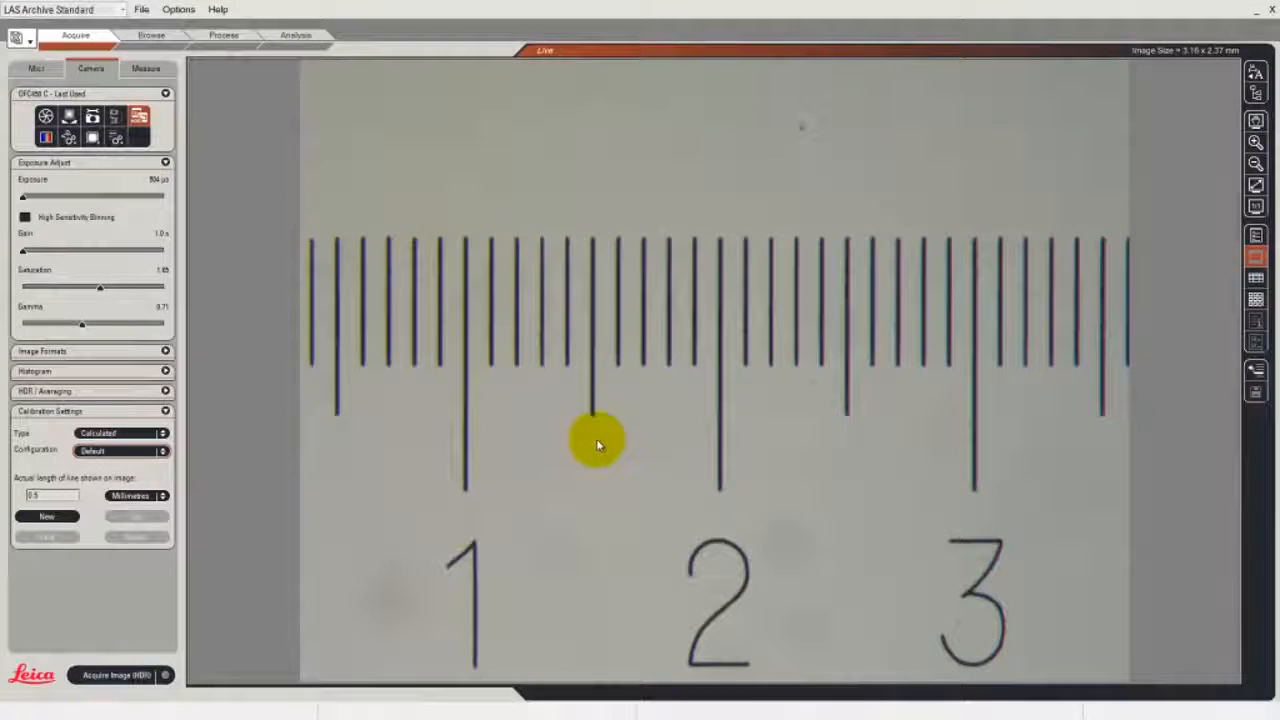
mouse_move(535, 310)
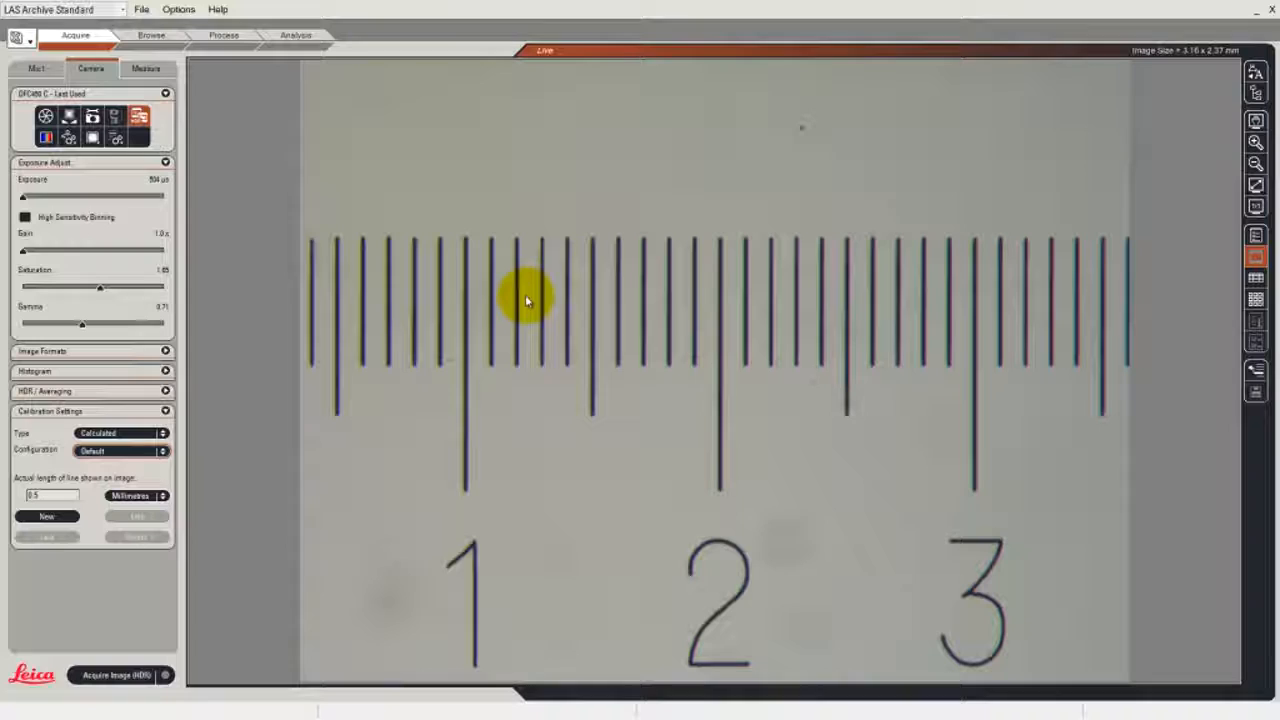
mouse_move(518, 303)
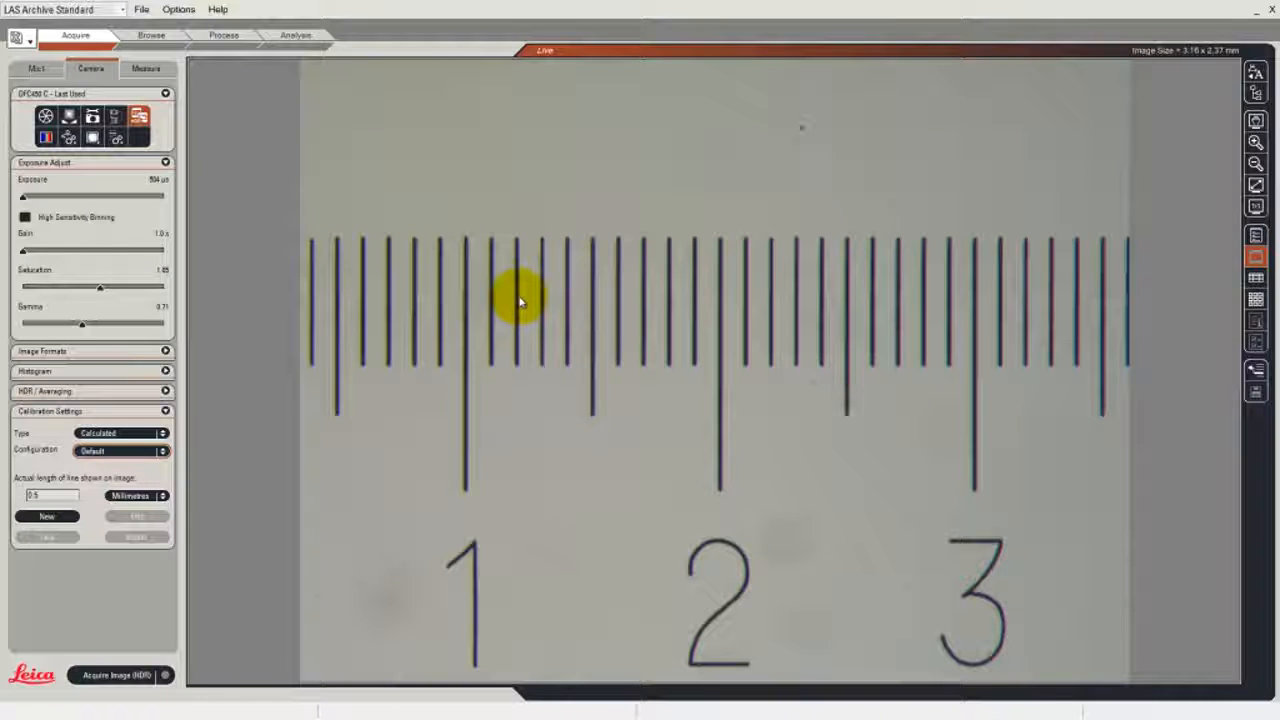
mouse_move(487, 302)
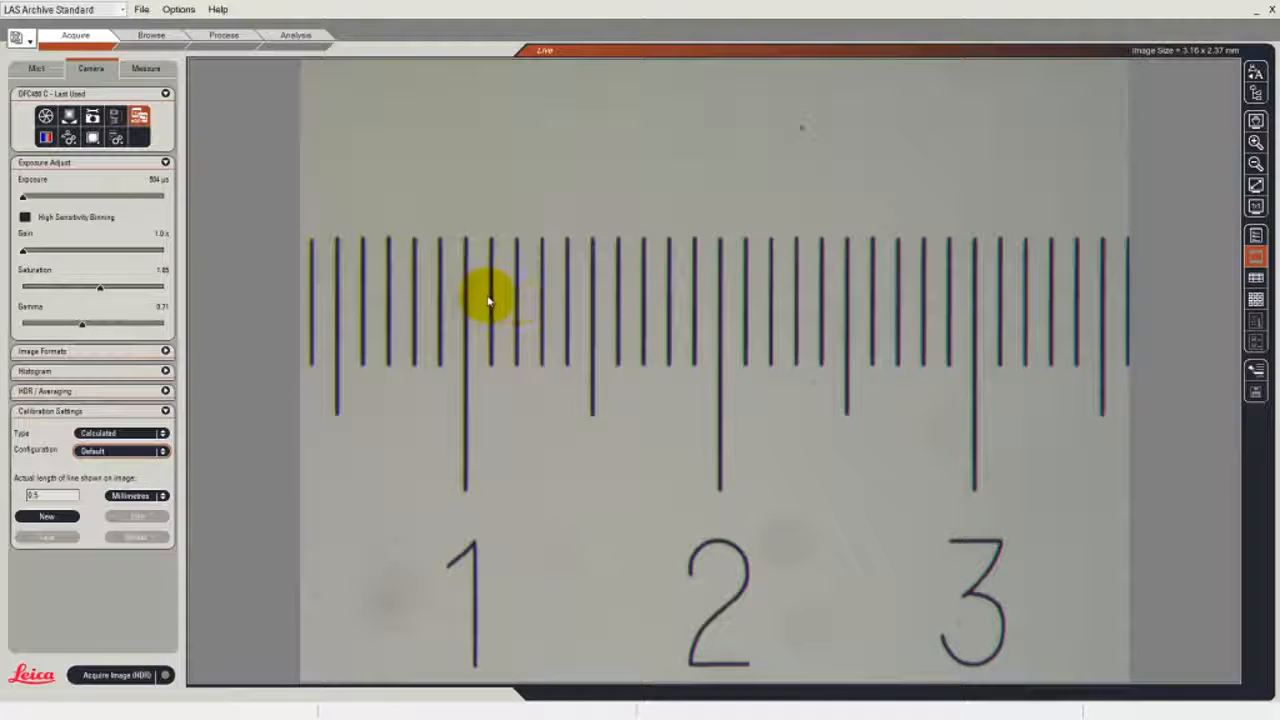
mouse_move(678, 295)
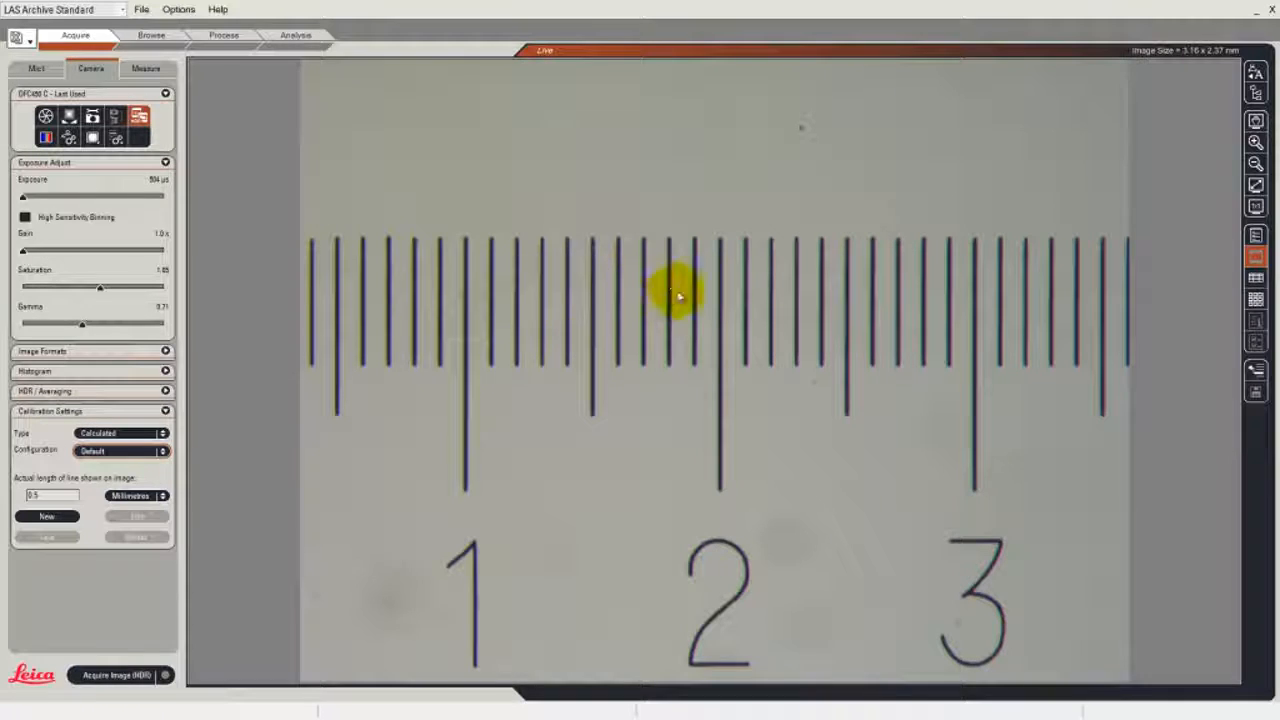
mouse_move(726, 293)
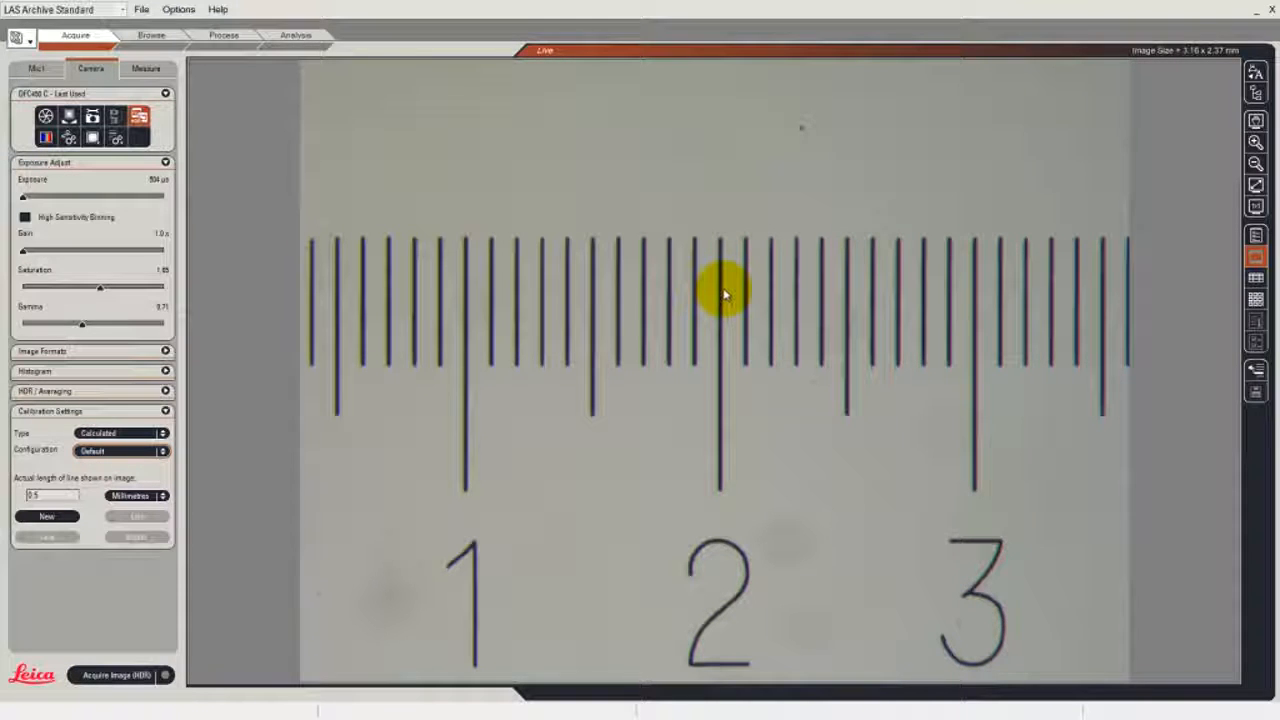
mouse_move(458, 461)
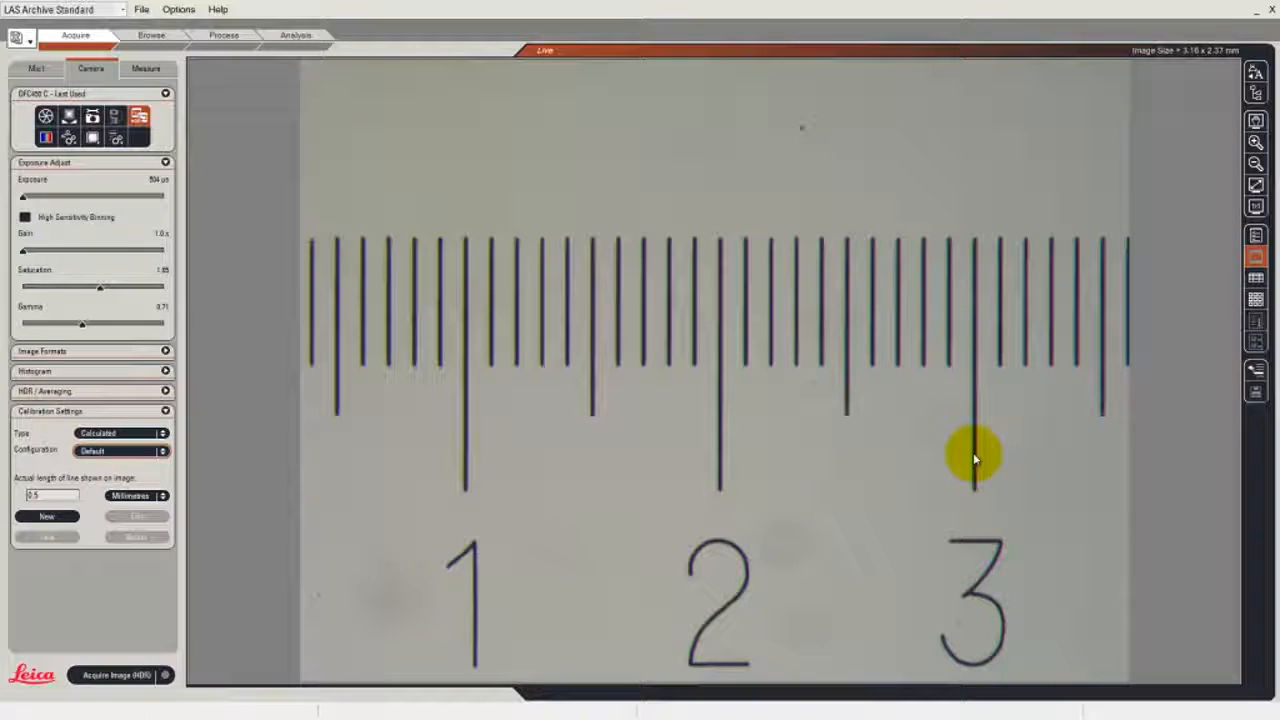
mouse_move(830, 410)
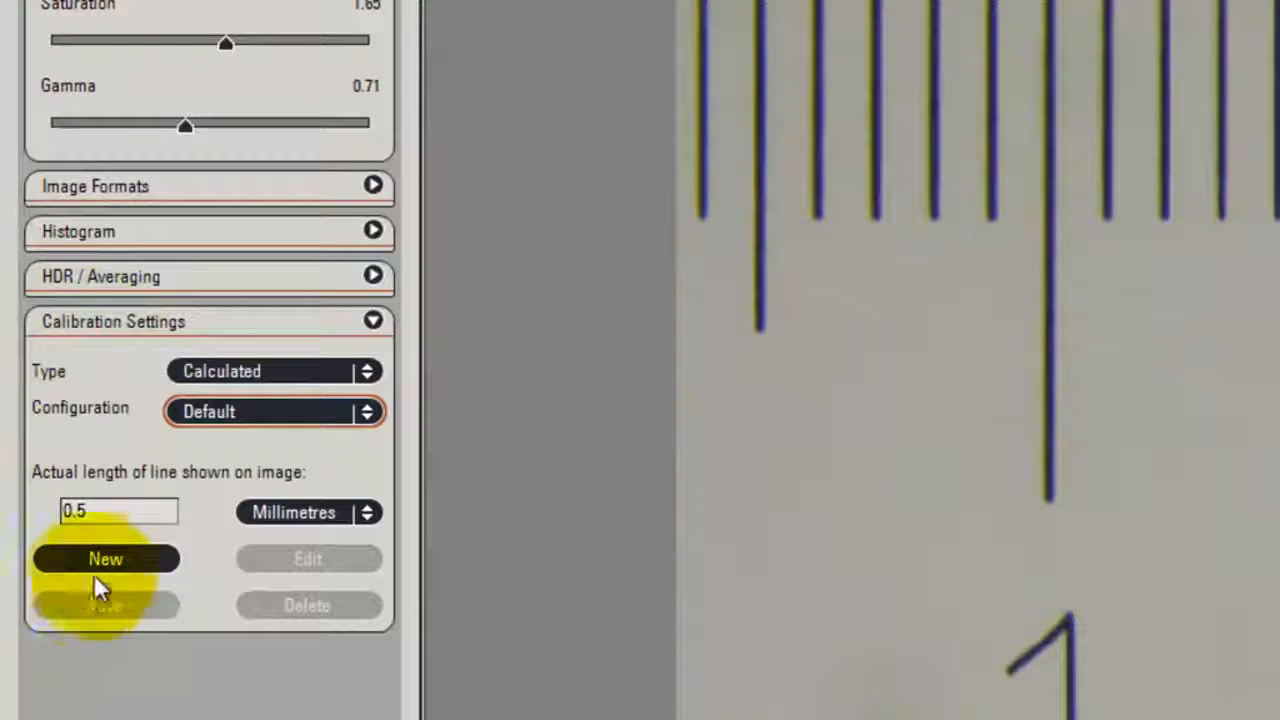
Step: Start a new calibration configuration to be named M165C 1
left_click(106, 559)
type("M165C 1")
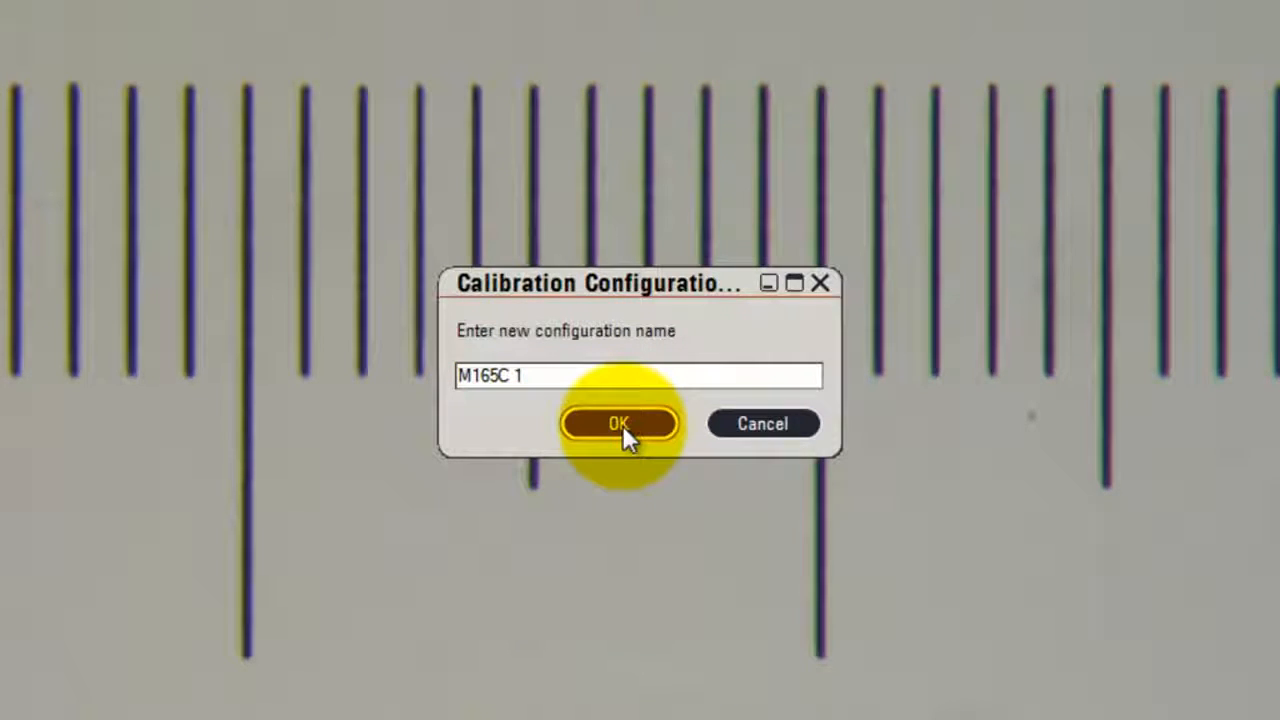
Step: Confirm the M165C 1 configuration name in the Calibration Configuration dialog
left_click(620, 423)
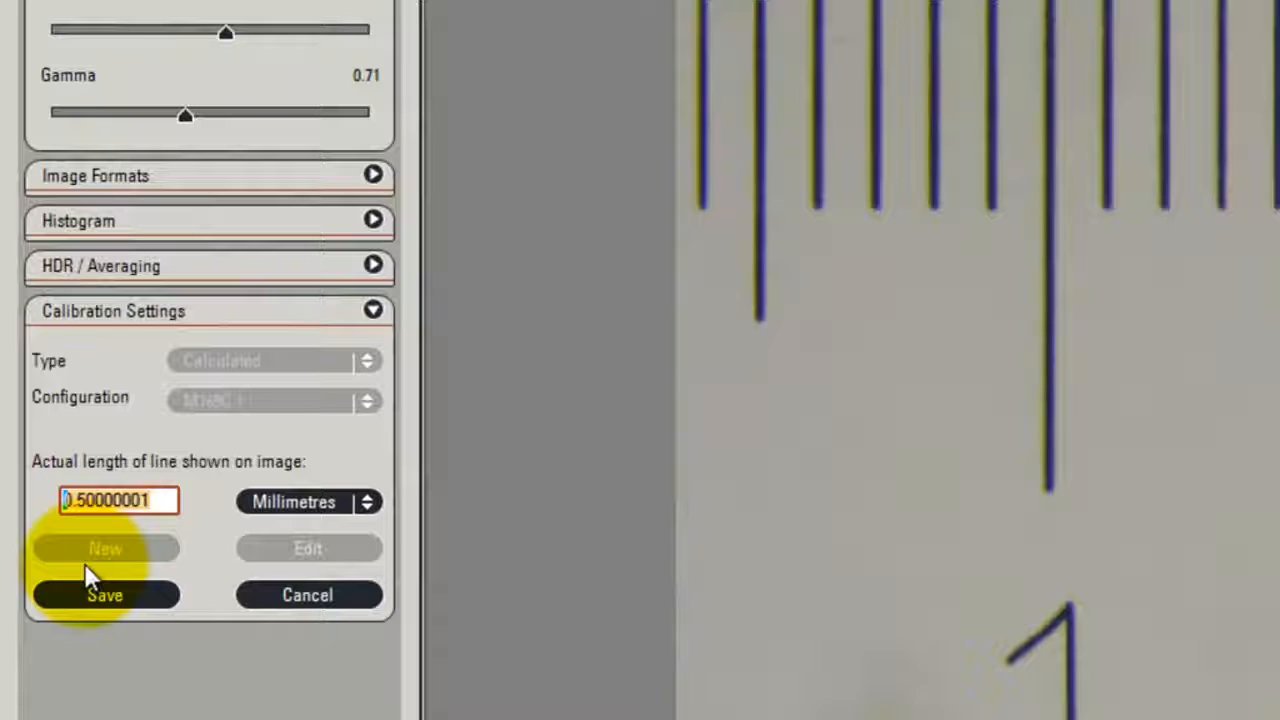
Step: Set actual length to 2 millimetres and stretch the red line across 2 mm
type("2")
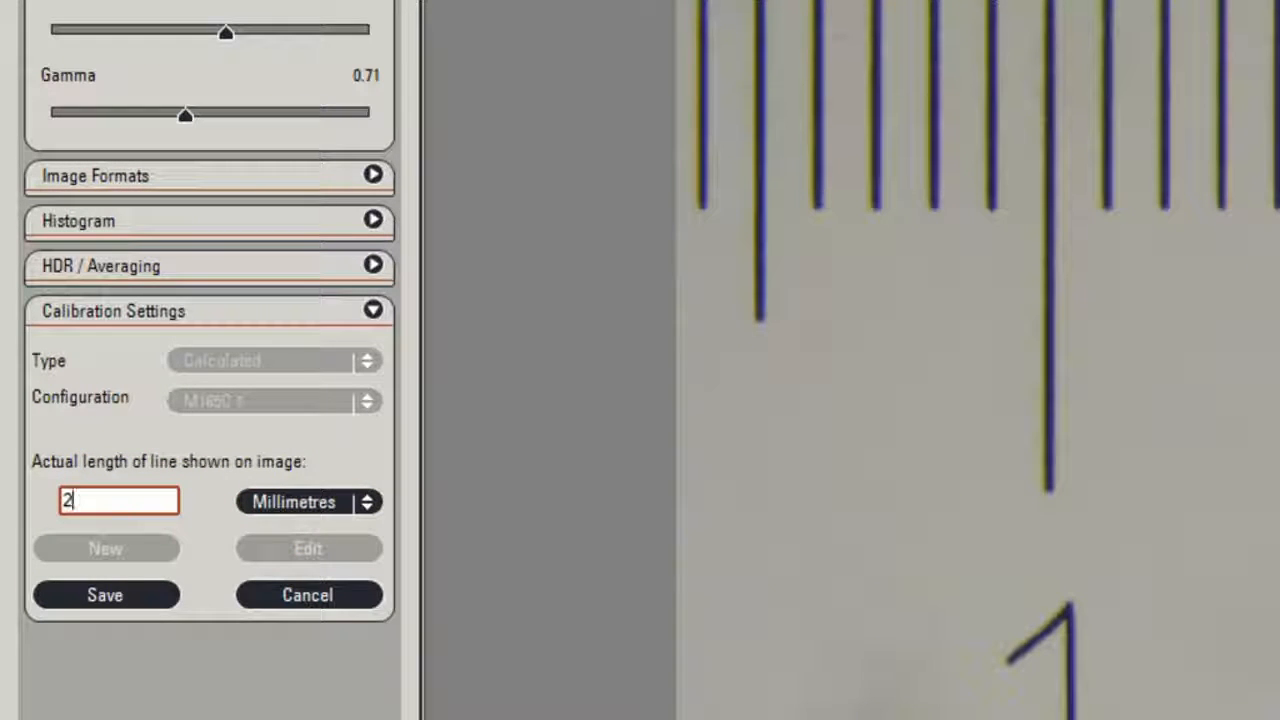
left_click(106, 595)
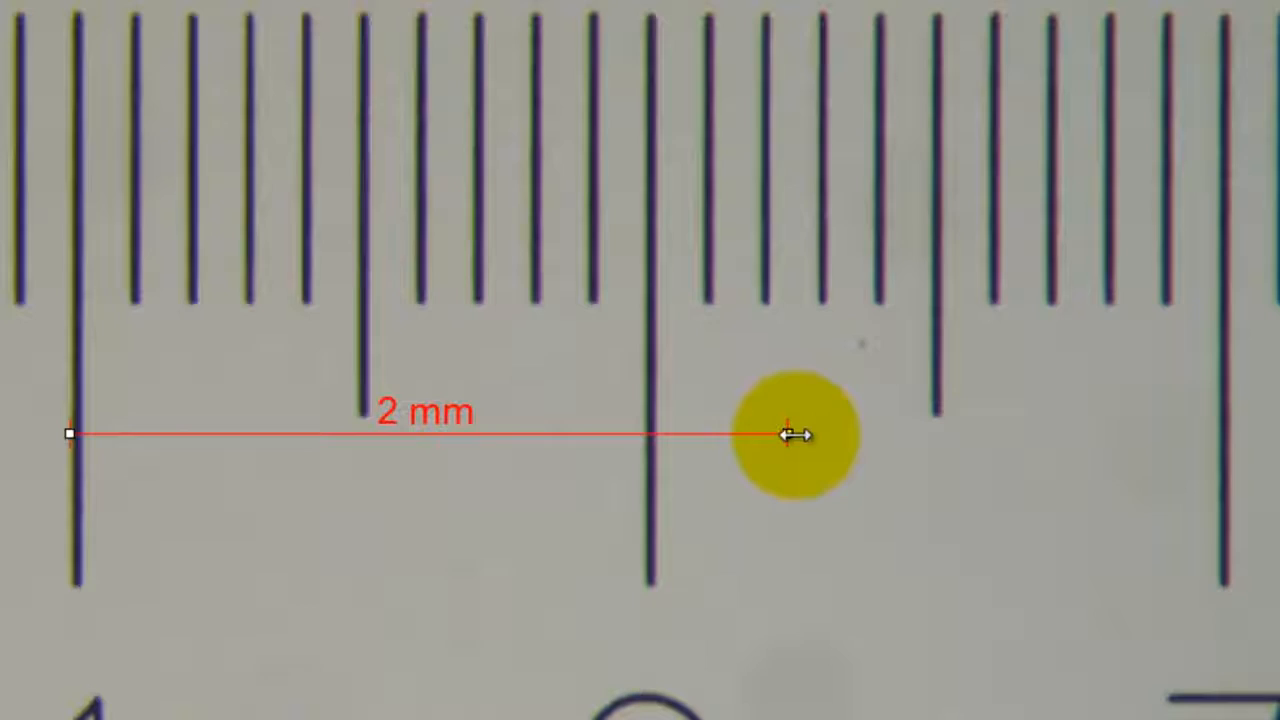
left_click_drag(790, 433, 1218, 433)
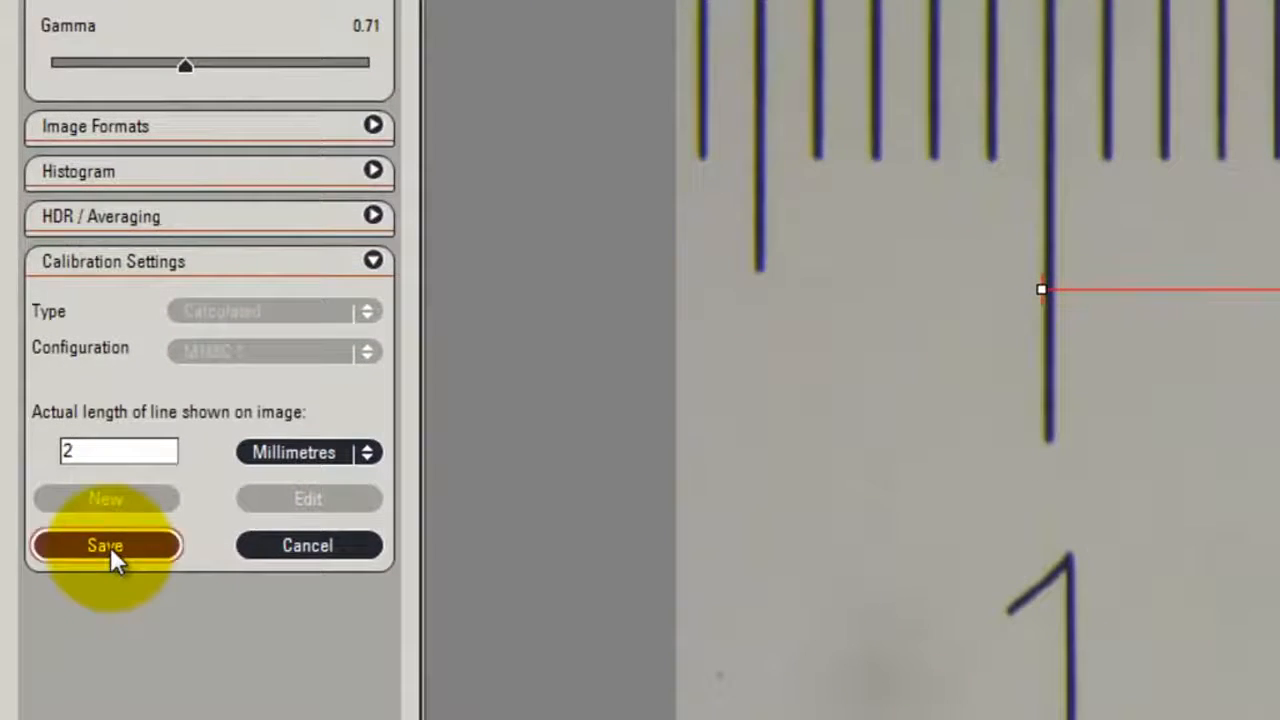
Step: Save the 2 mm M165C 1 calibration as the active configuration
left_click(105, 545)
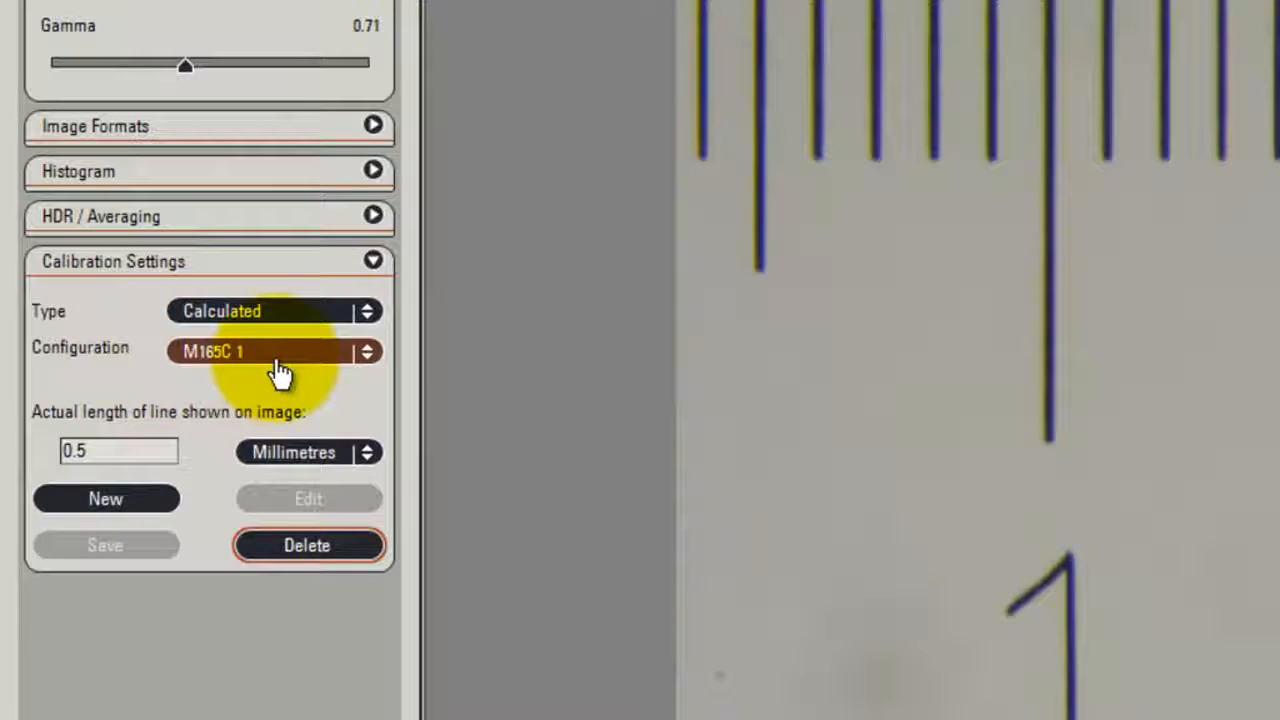
mouse_move(316, 370)
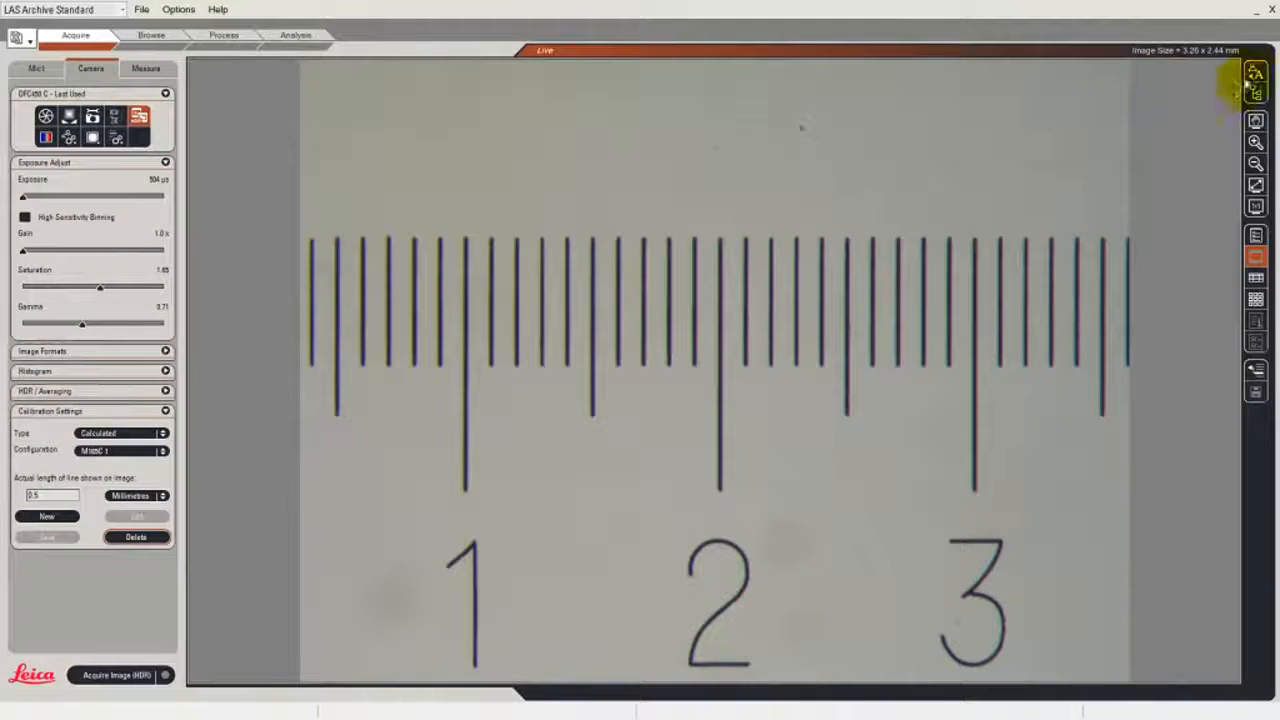
mouse_move(1170, 143)
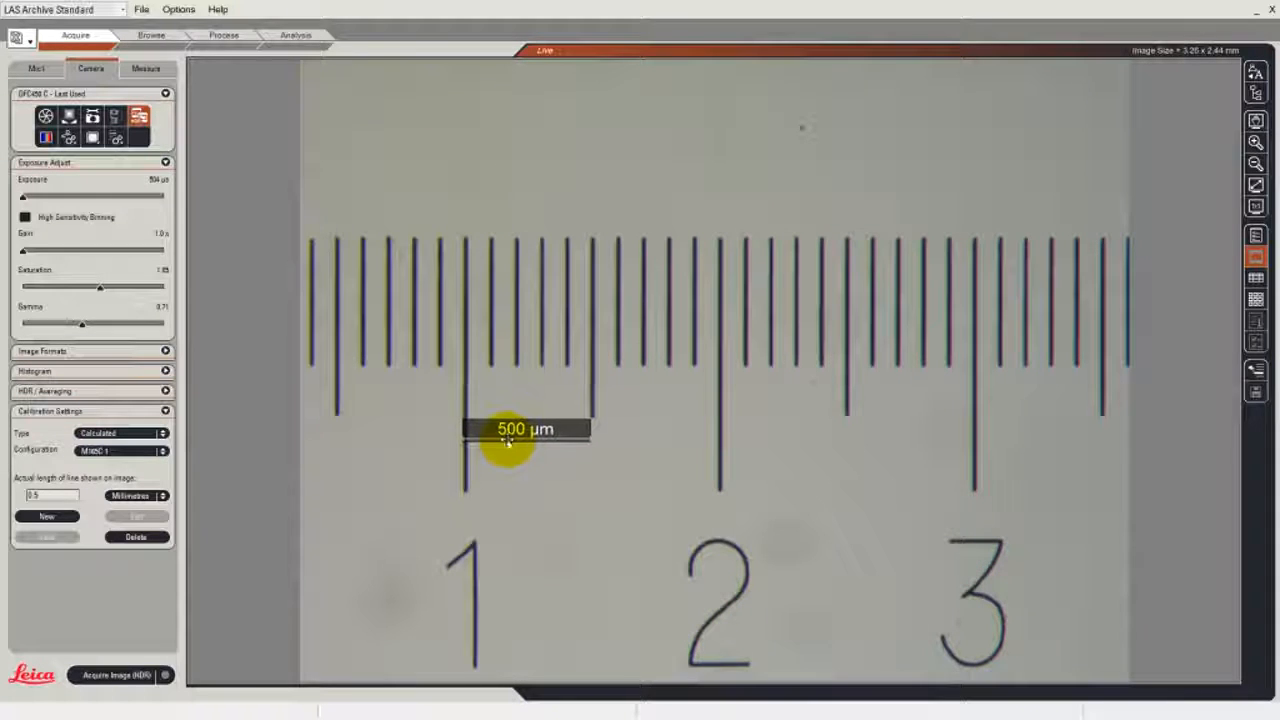
Step: Drag the 500 µm scale bar onto the 1 mm and 1.5 mm graticule ticks
left_click_drag(510, 445, 590, 440)
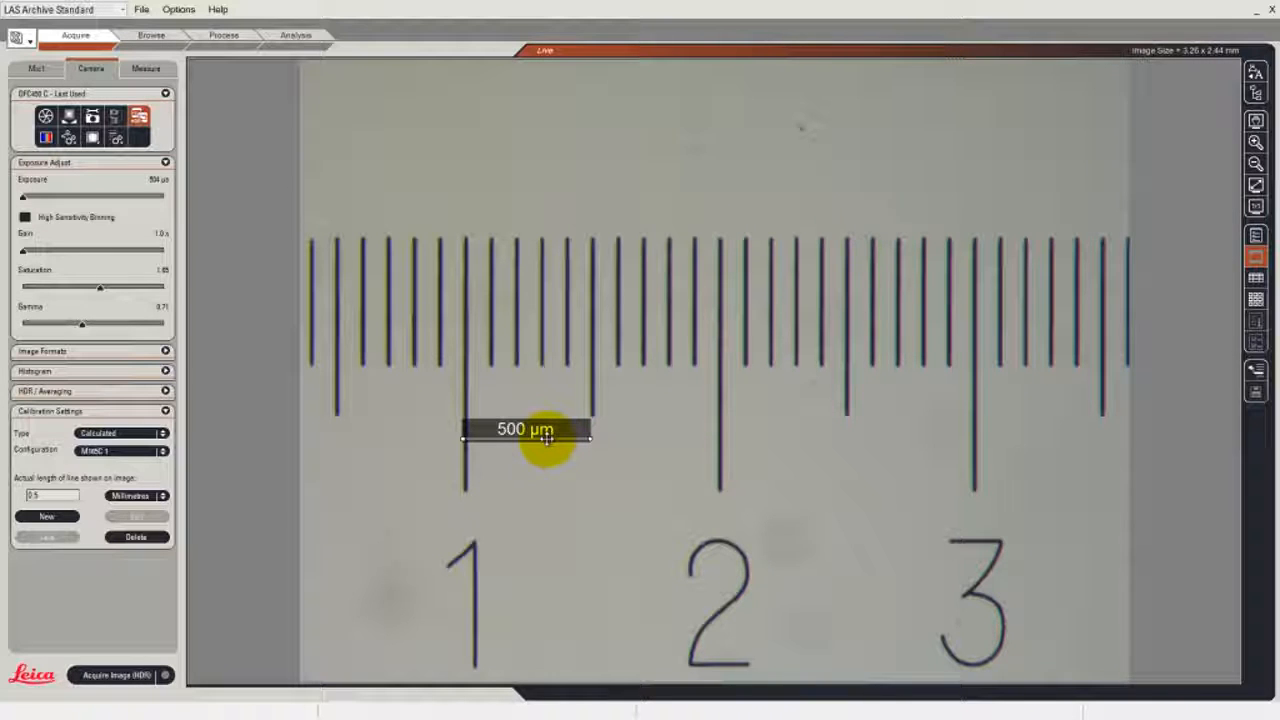
left_click_drag(546, 443, 546, 418)
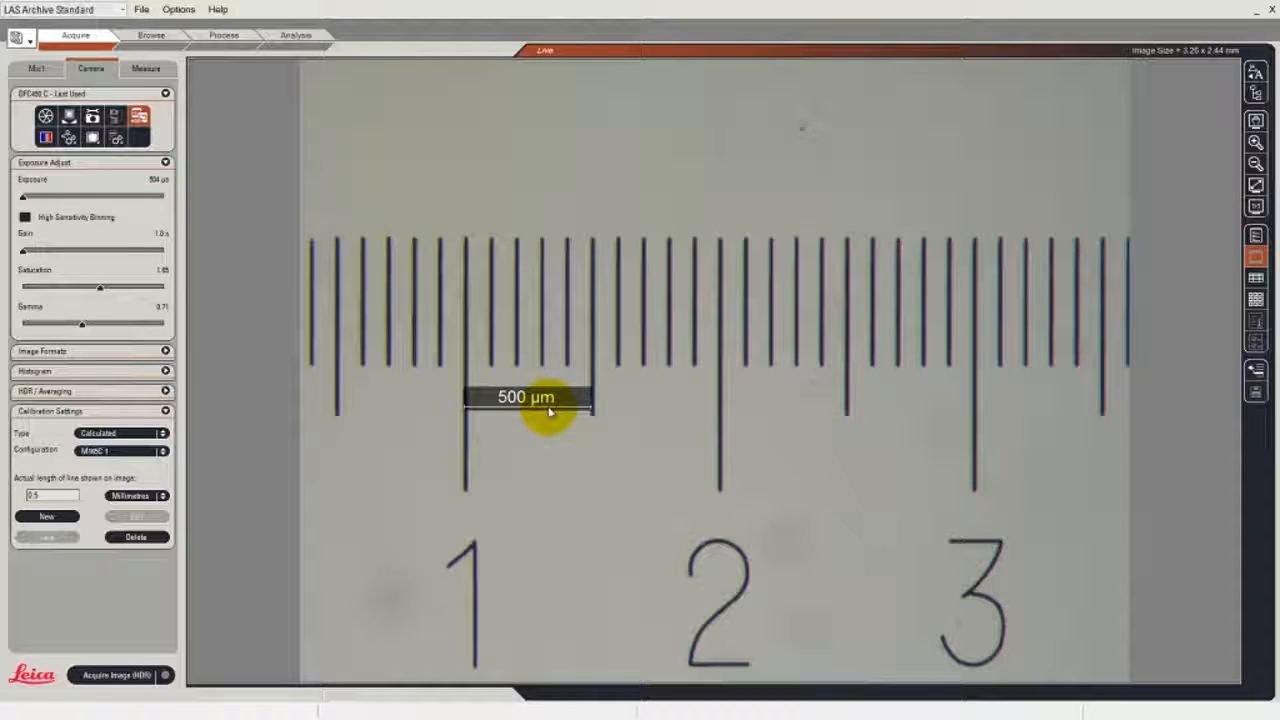
mouse_move(538, 482)
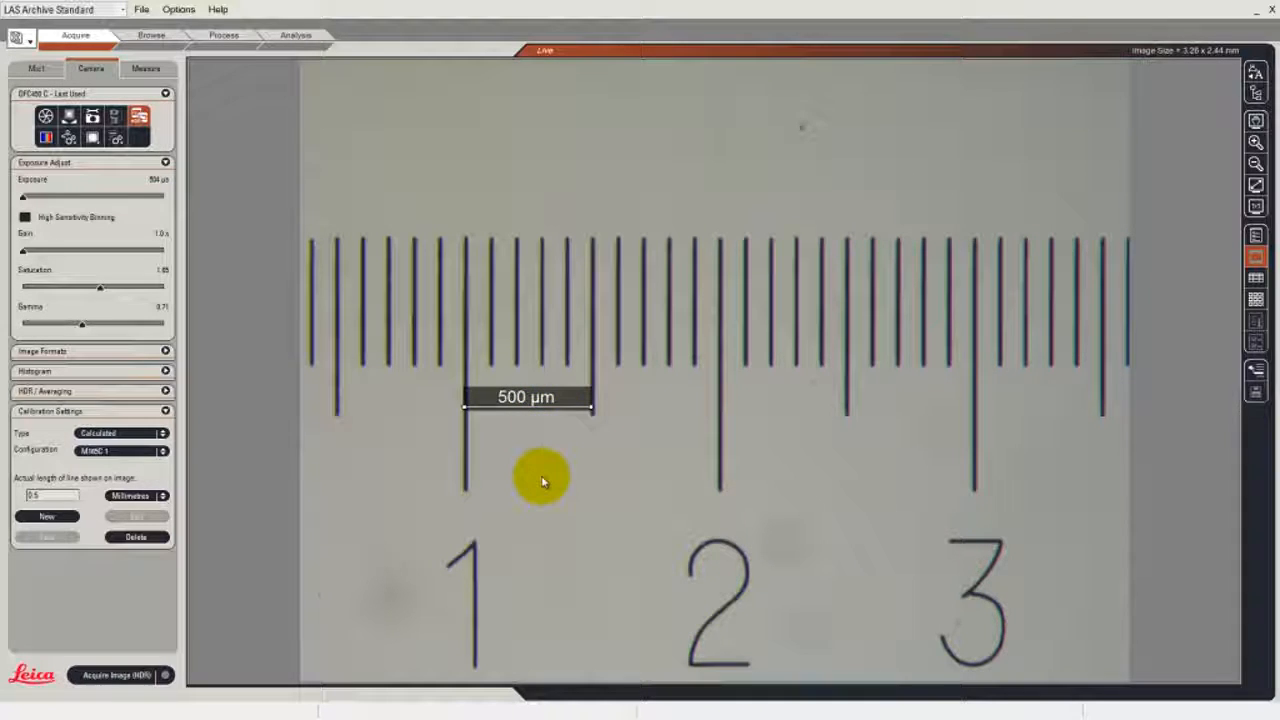